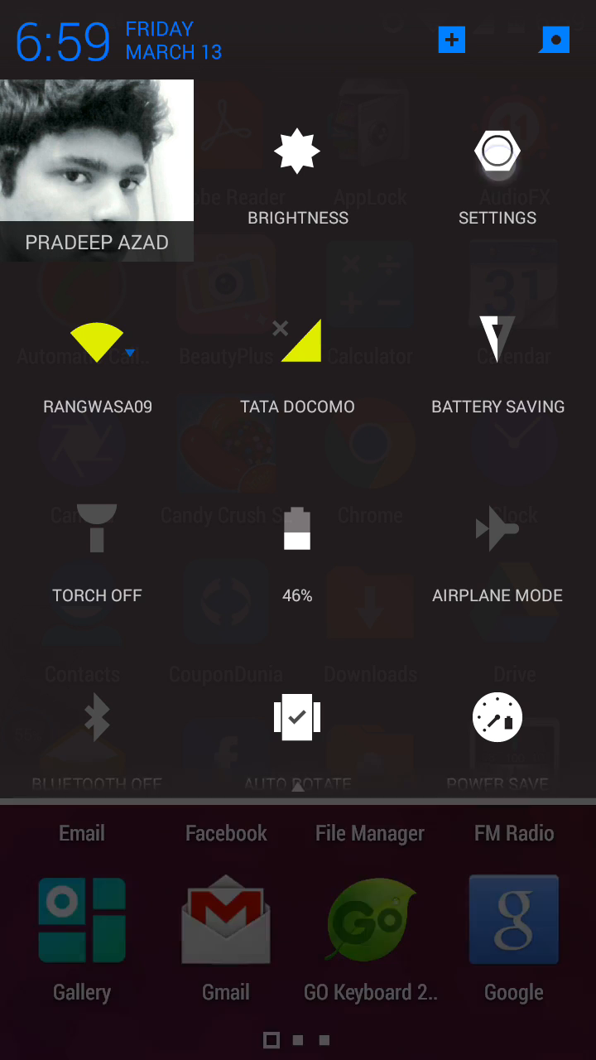
Open Settings from quick settings and search the settings for 'perf'
{"action": "left_click", "coordinate": [498, 151]}
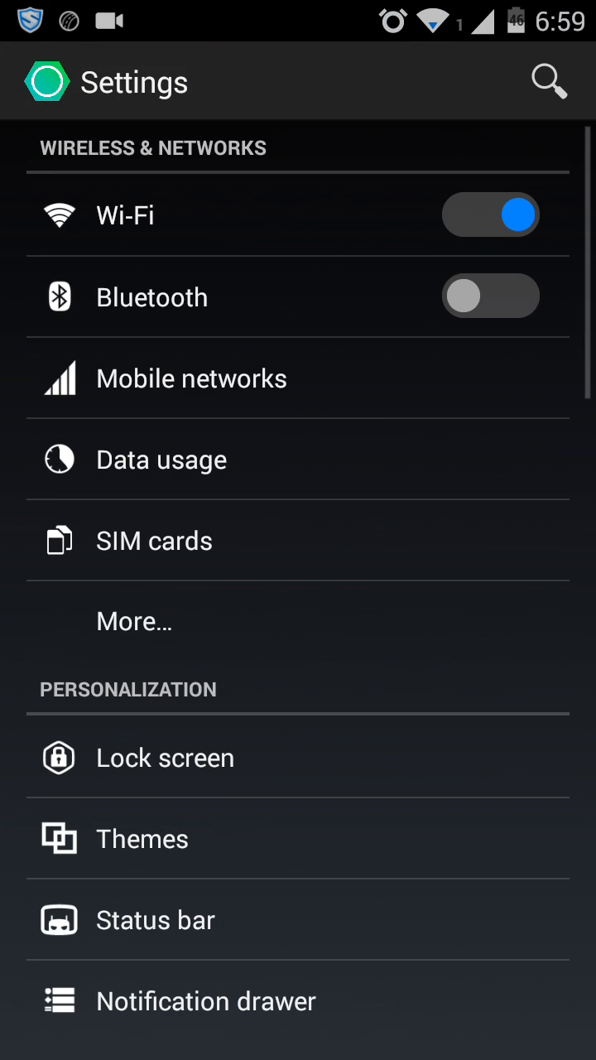
{"action": "left_click", "coordinate": [549, 81]}
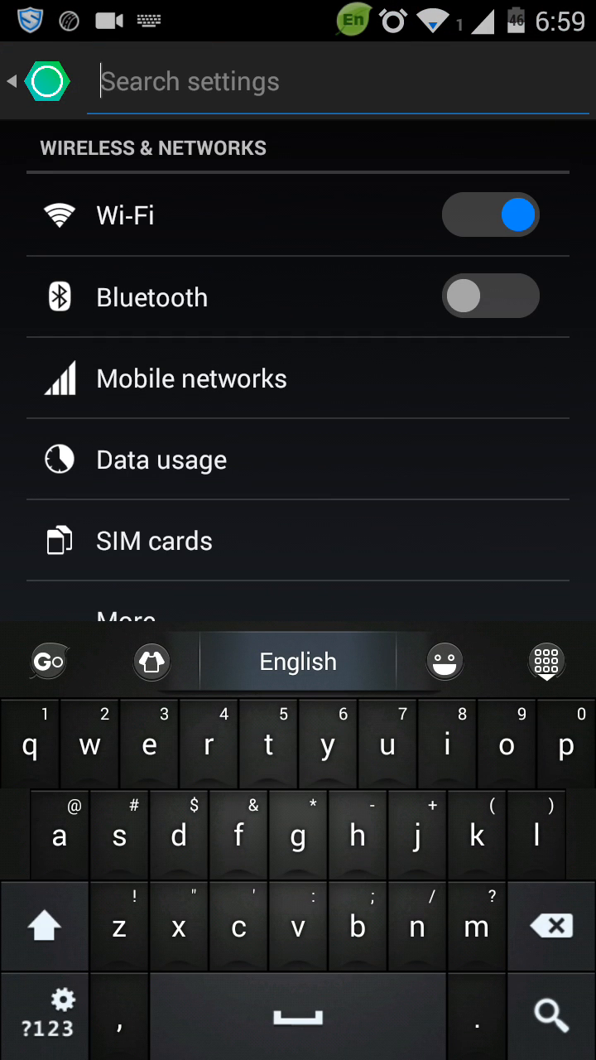
{"action": "type", "text": "pe"}
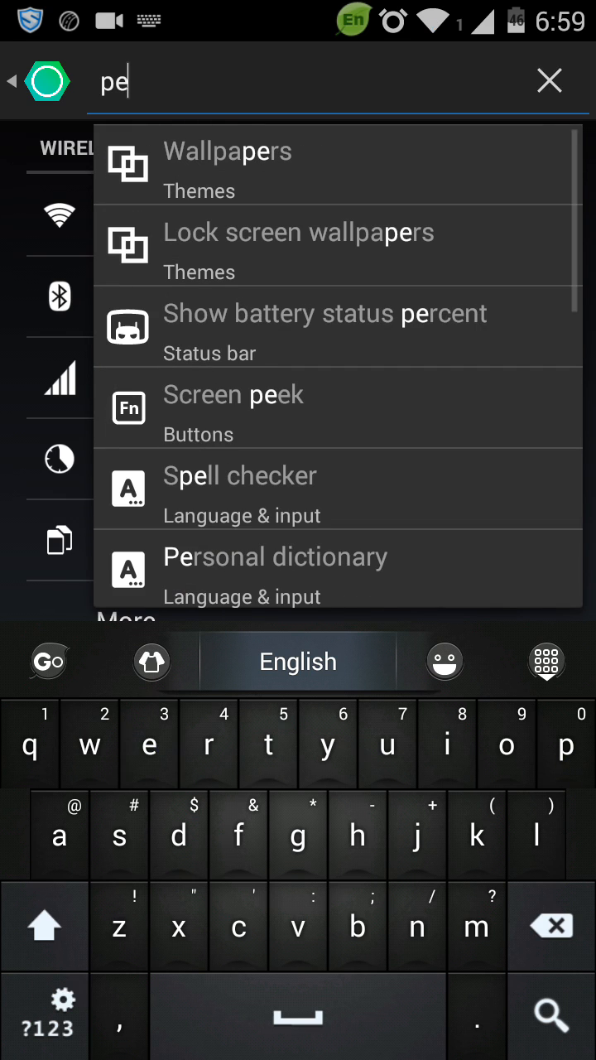
{"action": "type", "text": "f"}
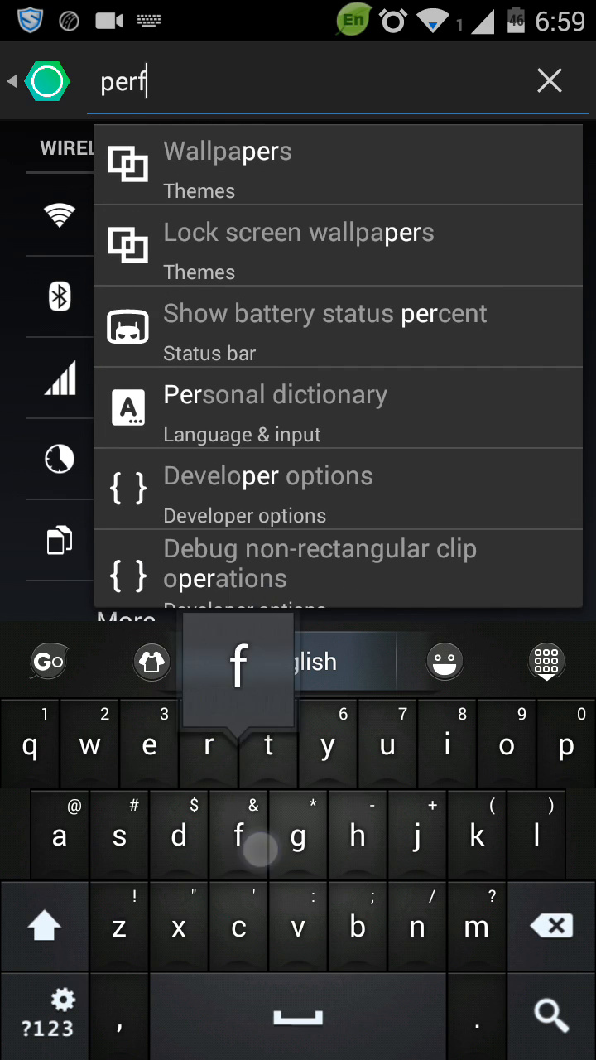
Open the Performance result, accept the 'Proceed with caution' warning, and enter Processor
{"action": "left_click", "coordinate": [549, 81]}
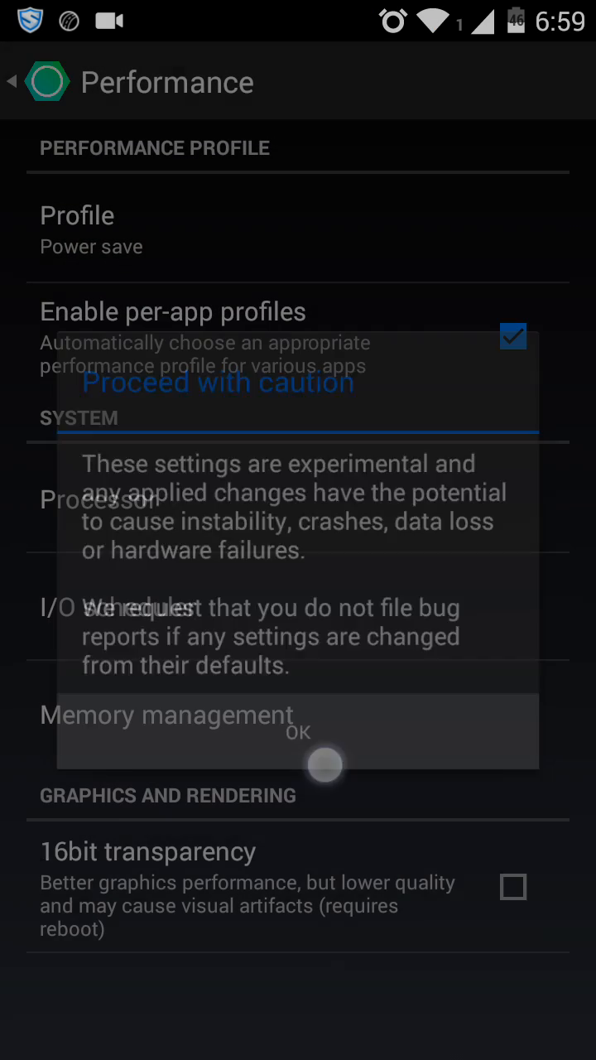
{"action": "left_click", "coordinate": [298, 733]}
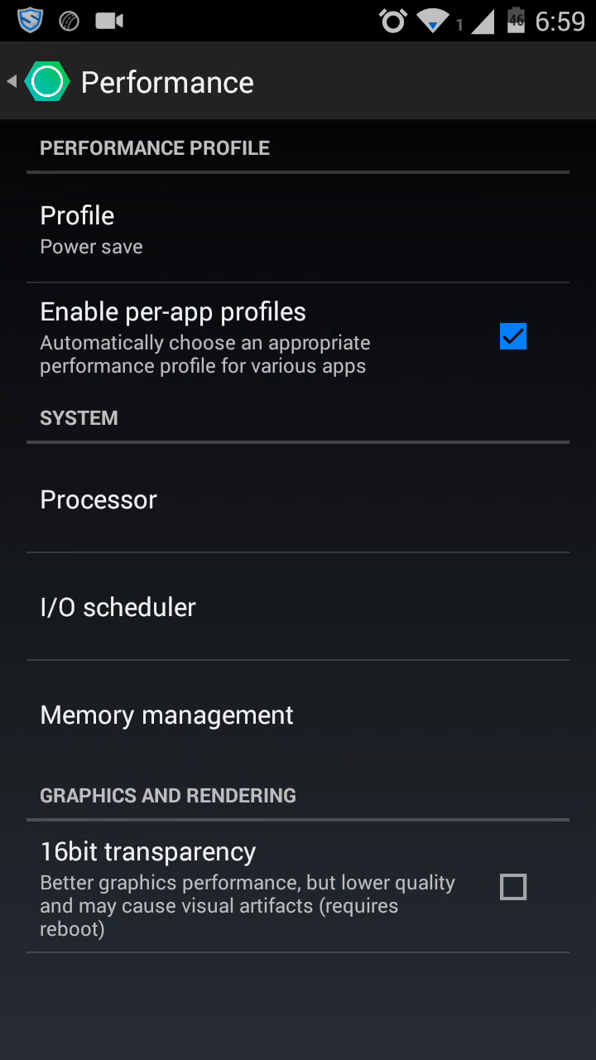
{"action": "left_click", "coordinate": [98, 499]}
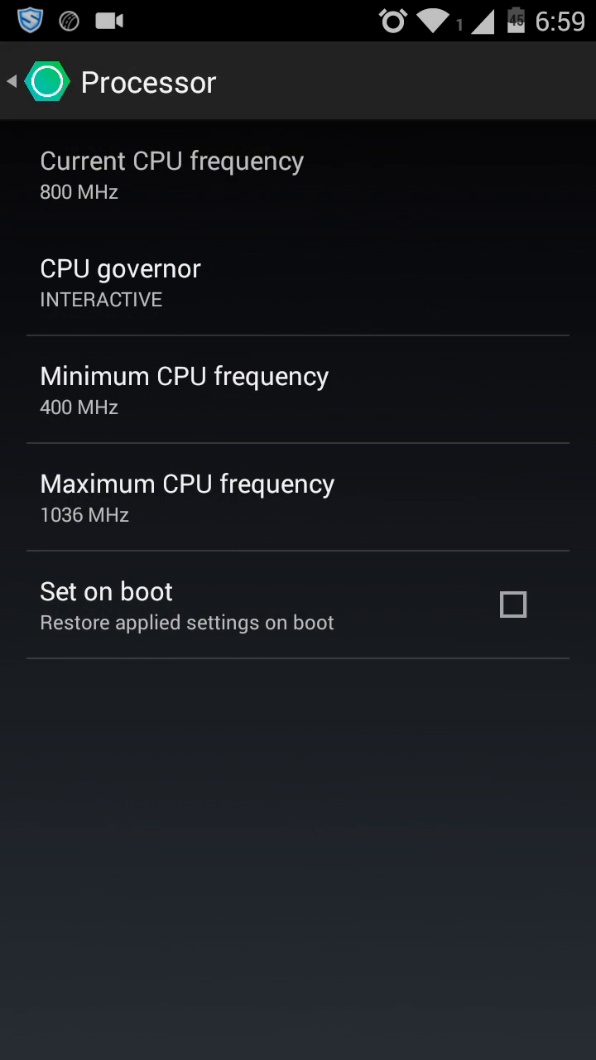
Set the CPU governor to POWERSAVE and minimum CPU frequency to 960 MHz, then return to Performance
{"action": "left_click", "coordinate": [13, 81]}
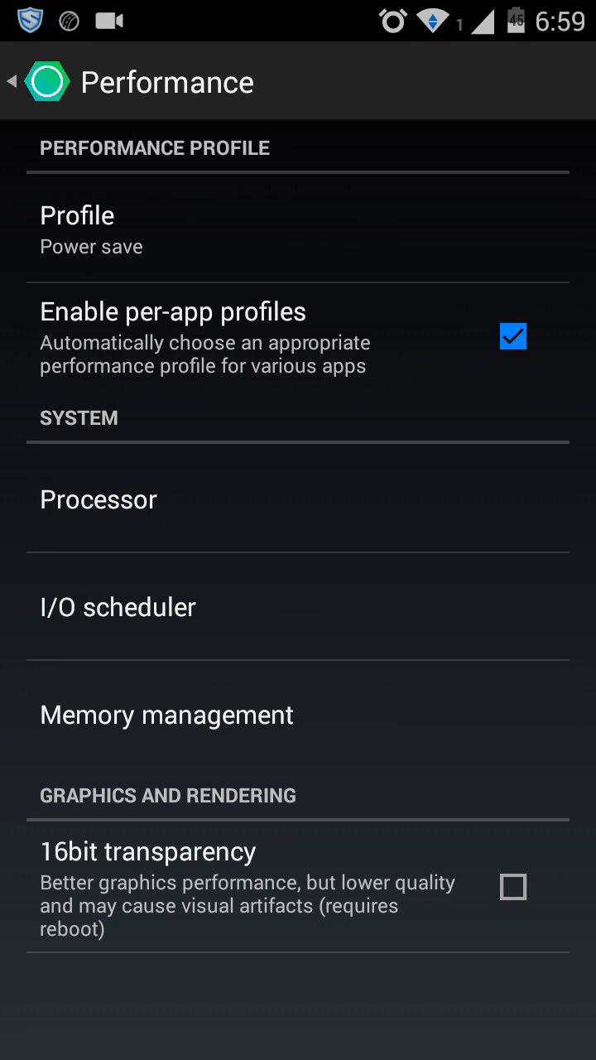
{"action": "left_click", "coordinate": [98, 499]}
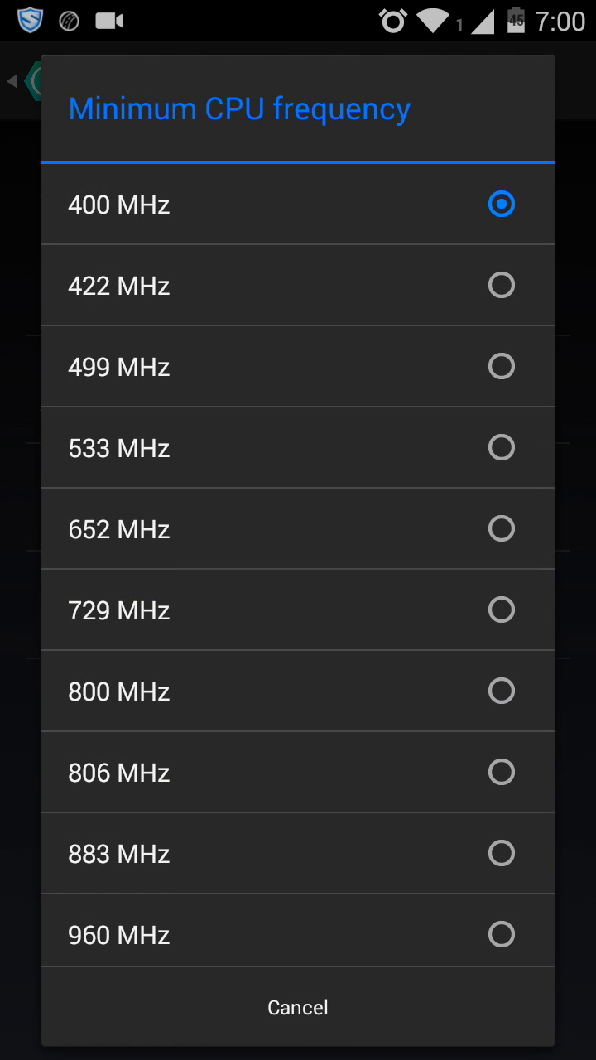
{"action": "scroll", "scroll_direction": "down", "scroll_amount": 3}
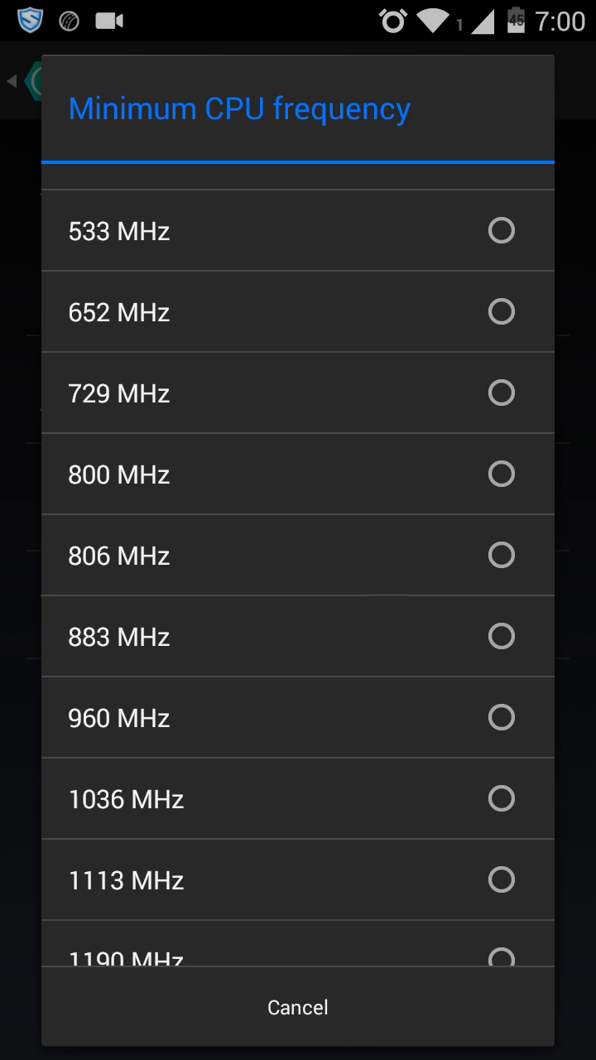
{"action": "scroll", "scroll_direction": "up", "scroll_amount": 3}
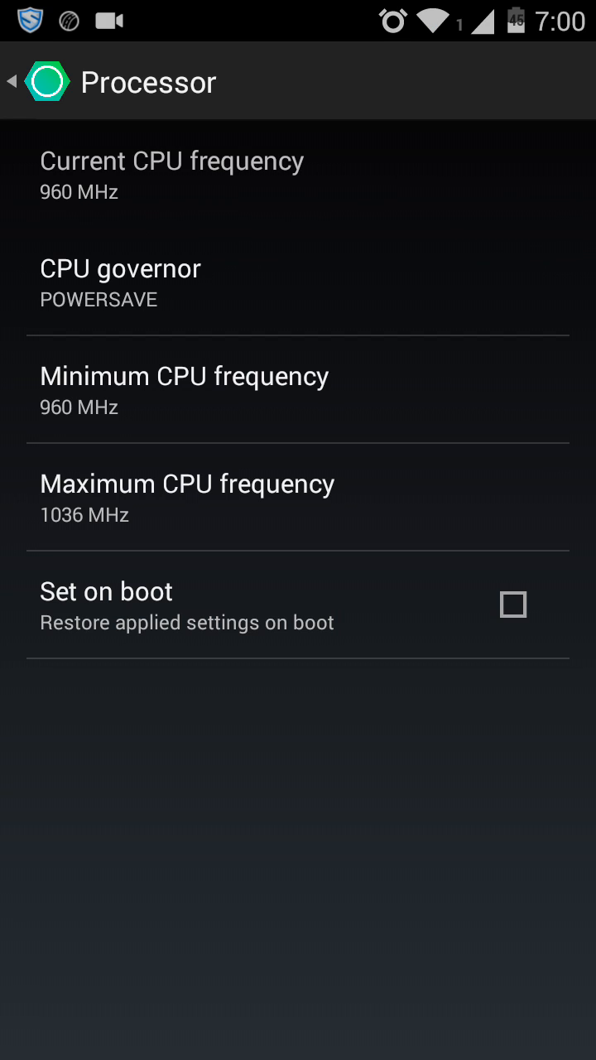
{"action": "left_click", "coordinate": [12, 81]}
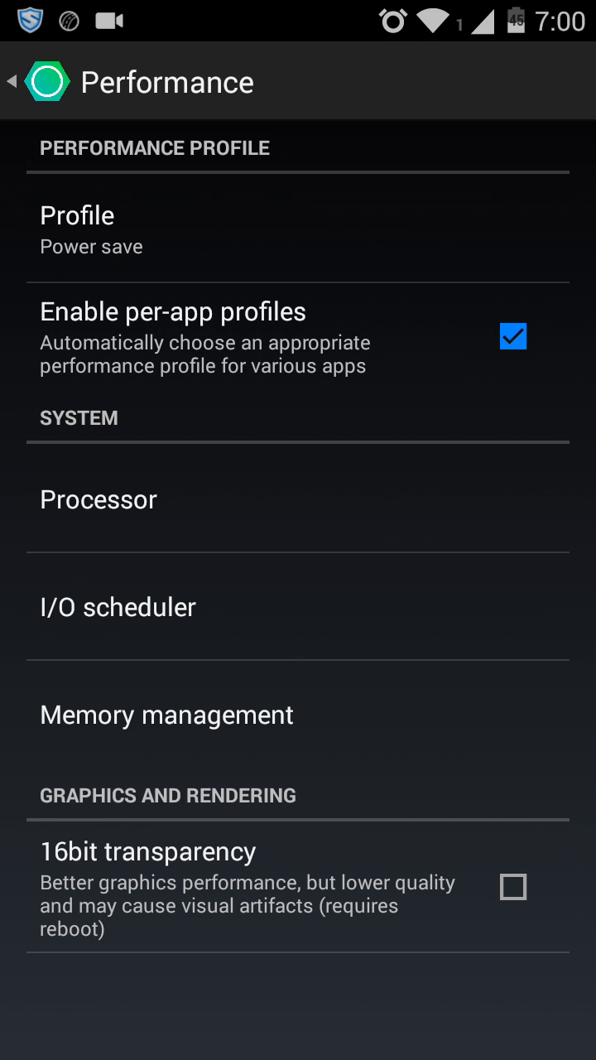
Choose NOOP on the I/O scheduler page and return to Performance
{"action": "left_click", "coordinate": [117, 607]}
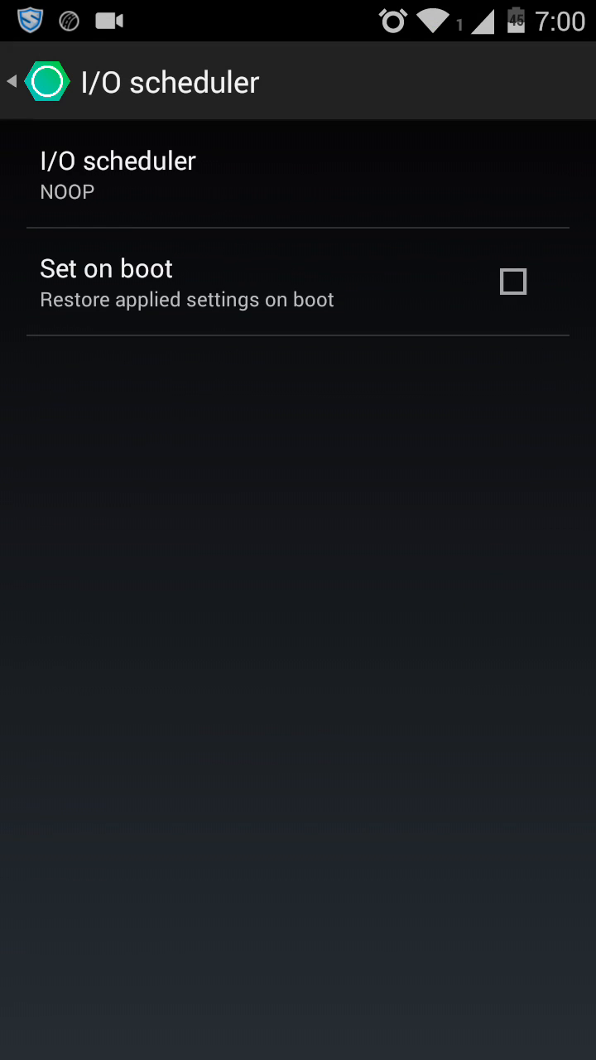
{"action": "left_click", "coordinate": [12, 81]}
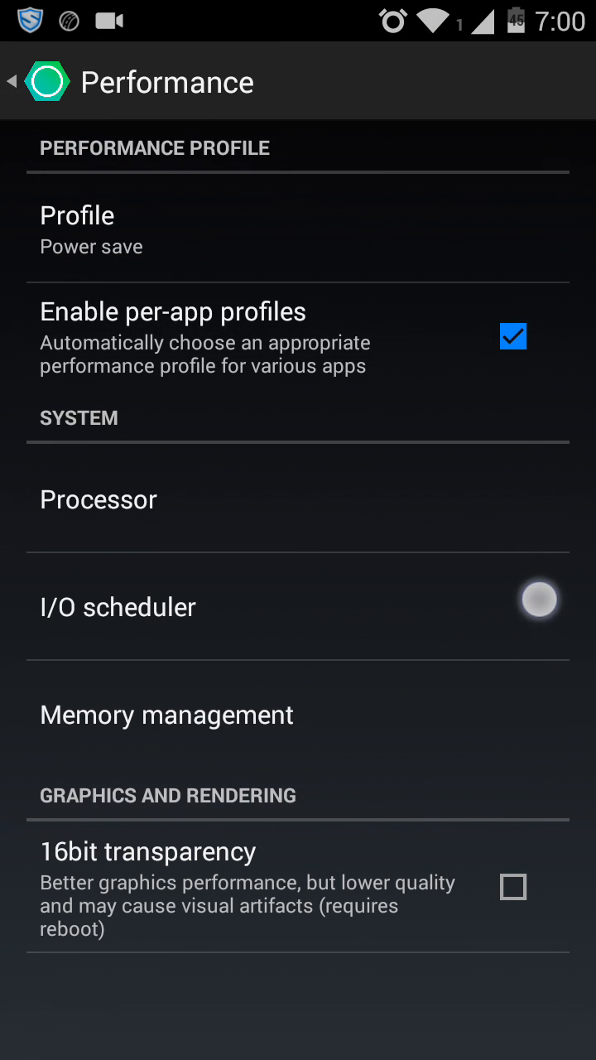
In Memory management, uncheck 'Allow purging of assets', keeping Kernel Samepage Merging on
{"action": "left_click", "coordinate": [167, 715]}
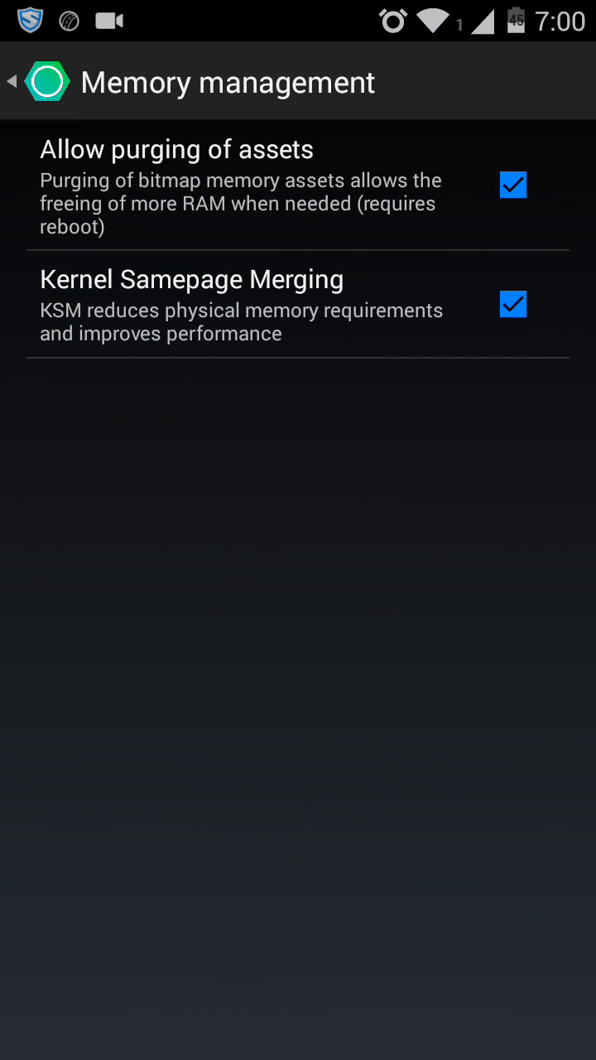
{"action": "left_click", "coordinate": [513, 184]}
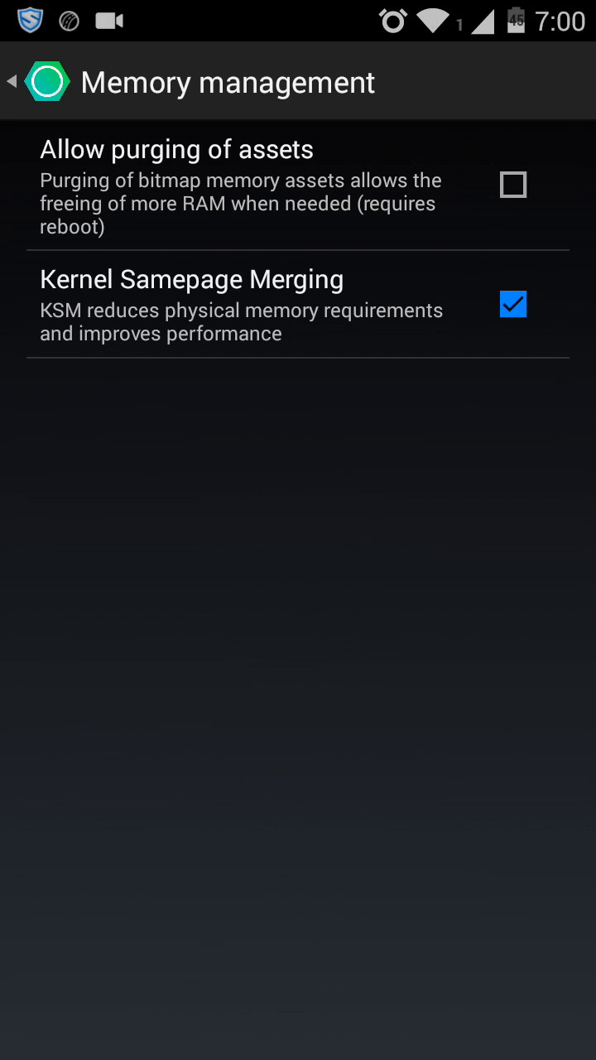
{"action": "left_click", "coordinate": [17, 81]}
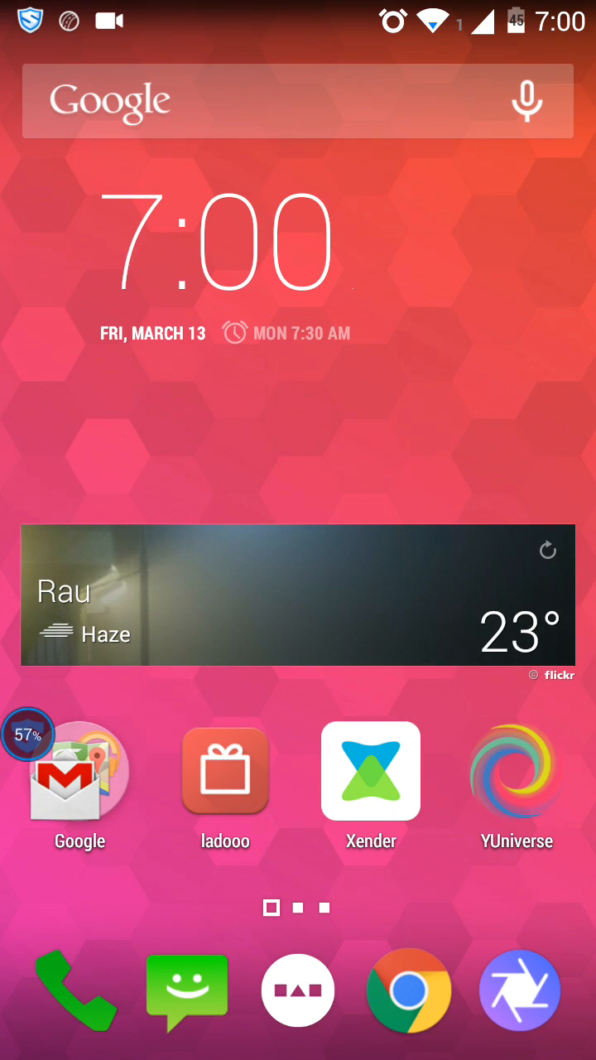
Long-press the power key to show the power menu with Reboot
{"action": "key", "text": "POWER"}
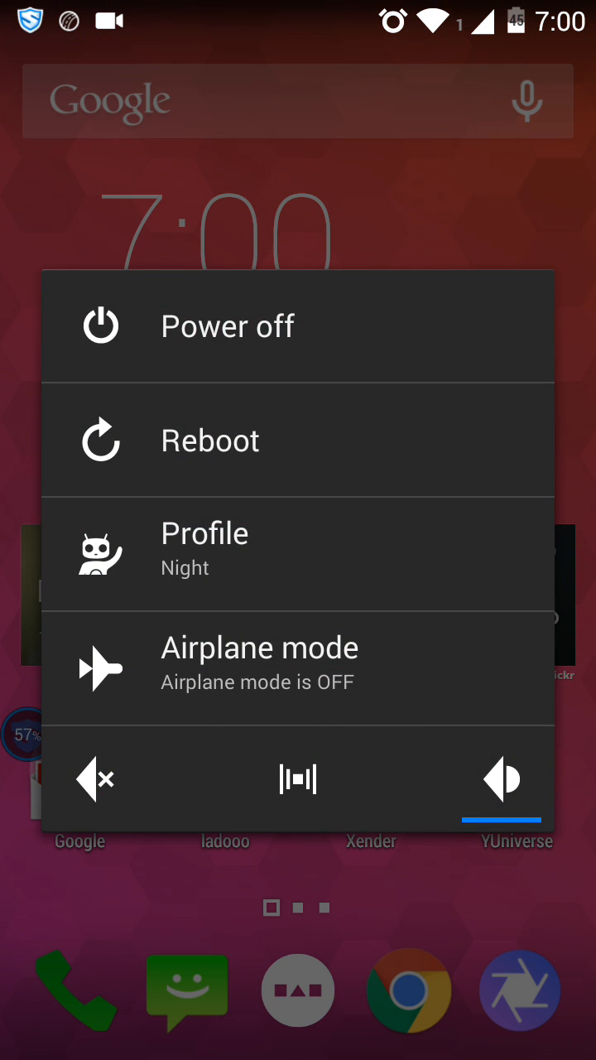